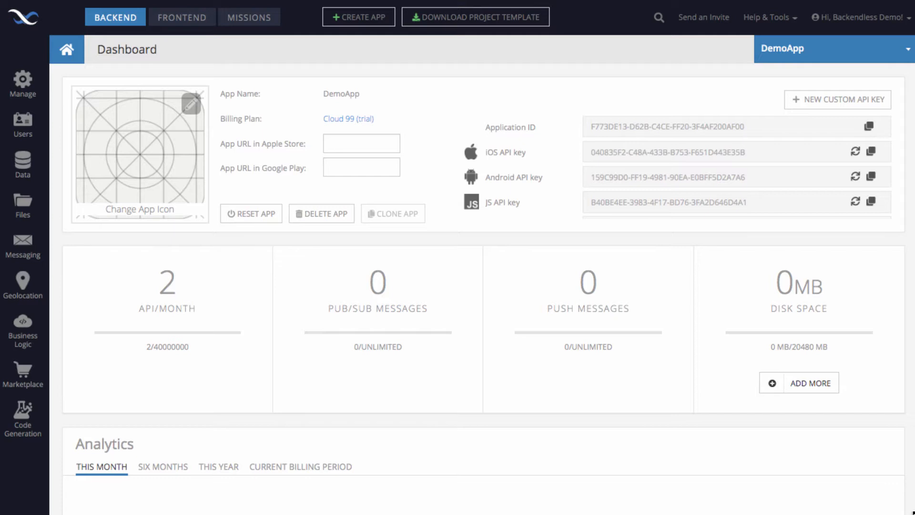
pyautogui.moveTo(544, 75)
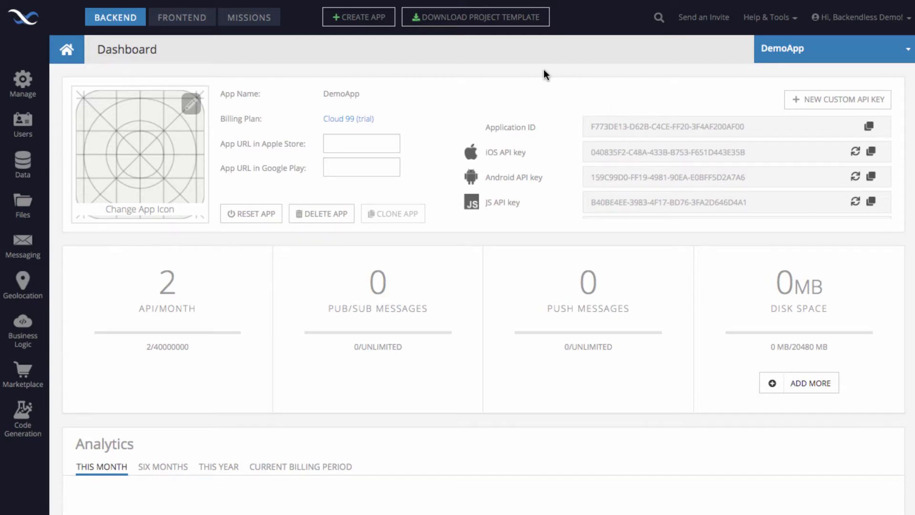
pyautogui.moveTo(522, 65)
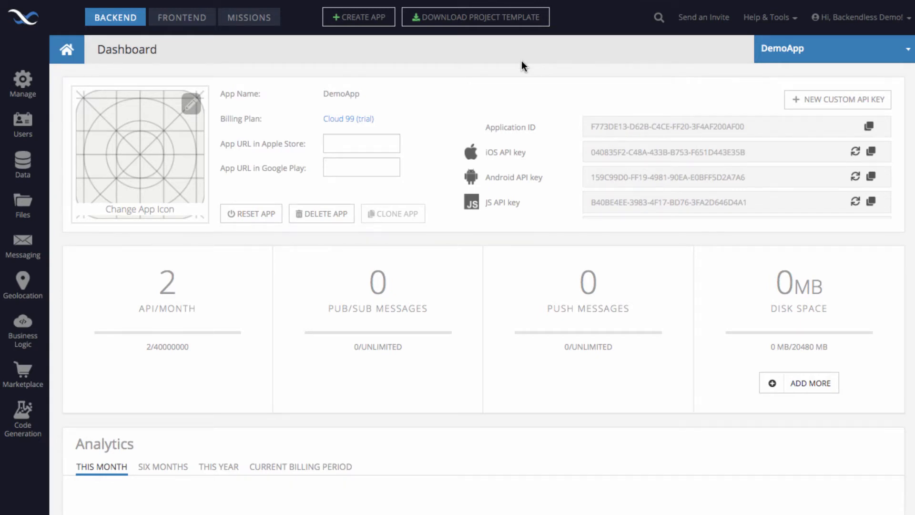
pyautogui.moveTo(478, 60)
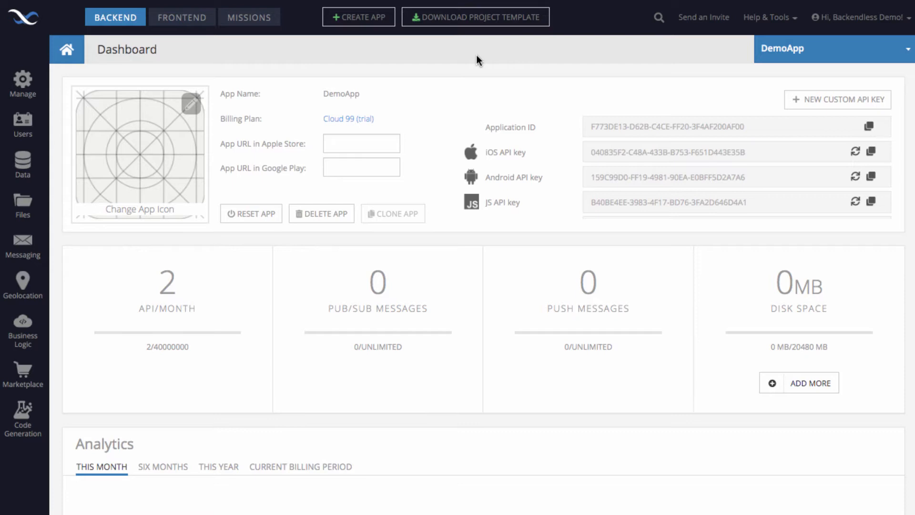
# Step: Go to Manage > Import for DemoApp
pyautogui.click(23, 81)
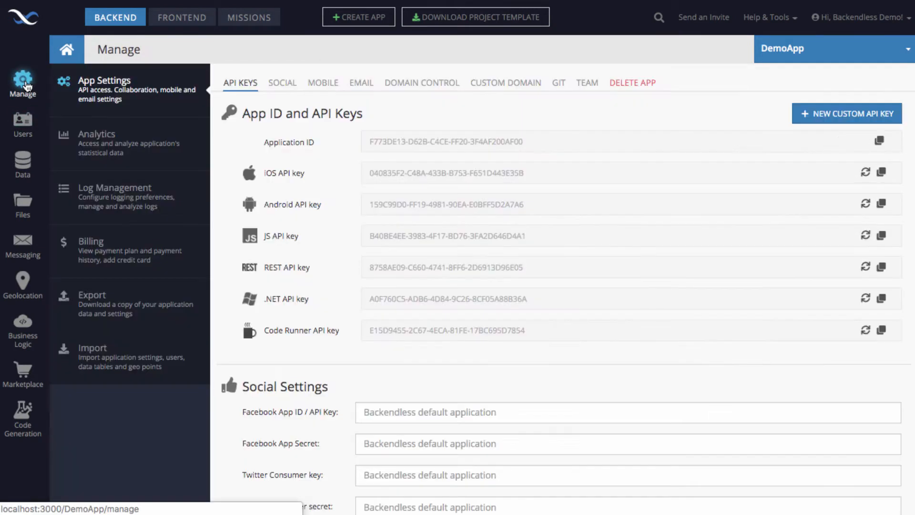
pyautogui.click(92, 347)
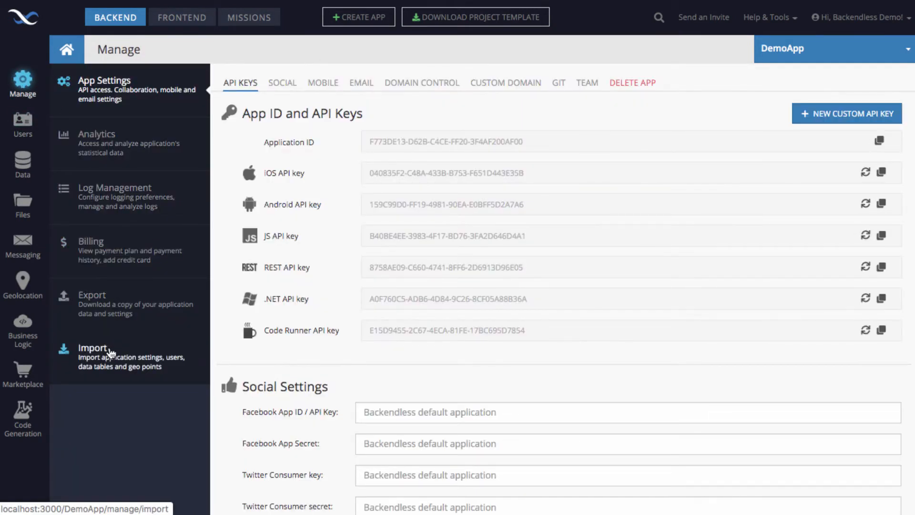
pyautogui.click(92, 348)
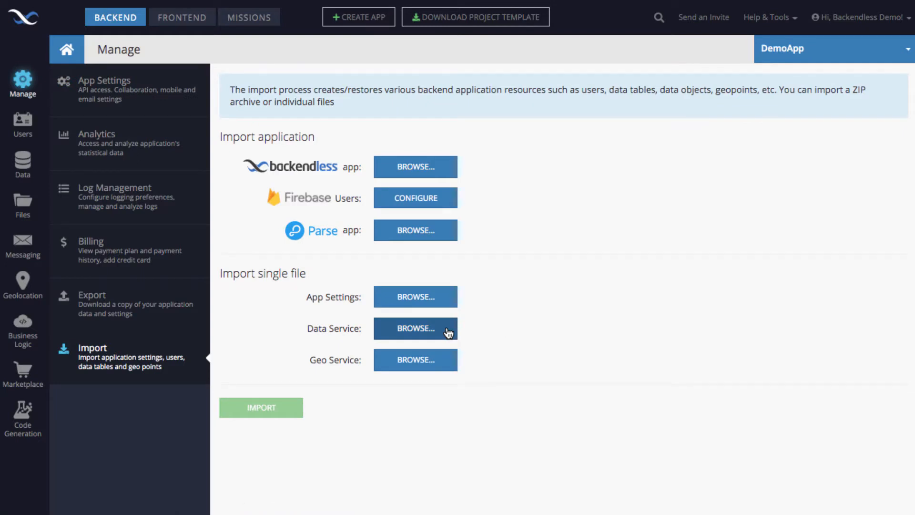
pyautogui.moveTo(431, 337)
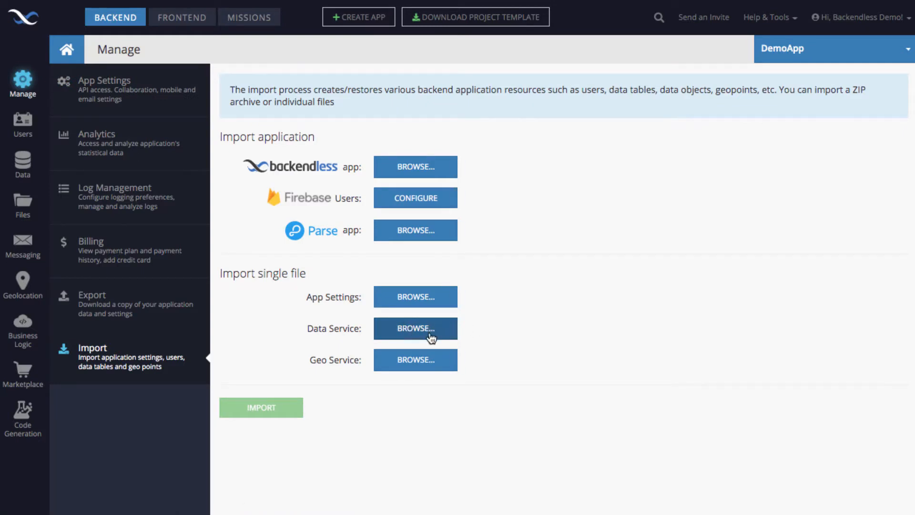
pyautogui.moveTo(418, 339)
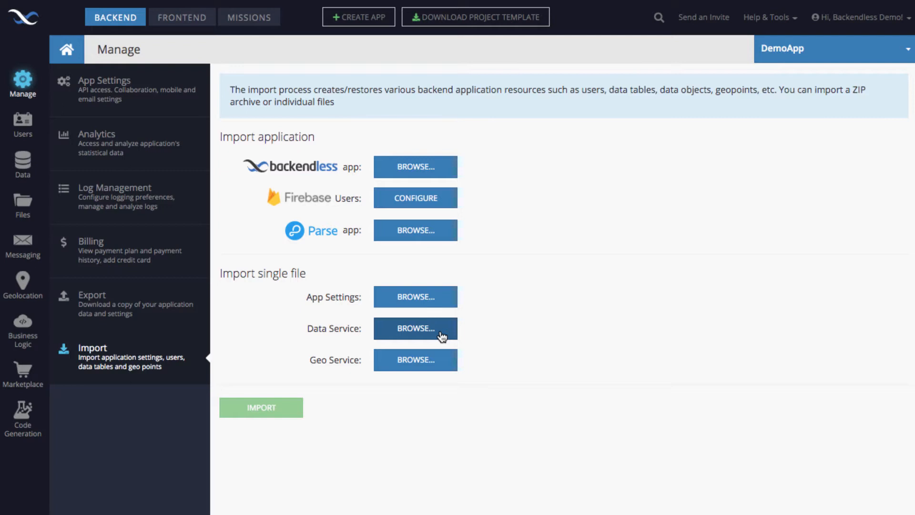
# Step: Attach Users.csv from the sample data folder as the Data Service import file
pyautogui.click(415, 328)
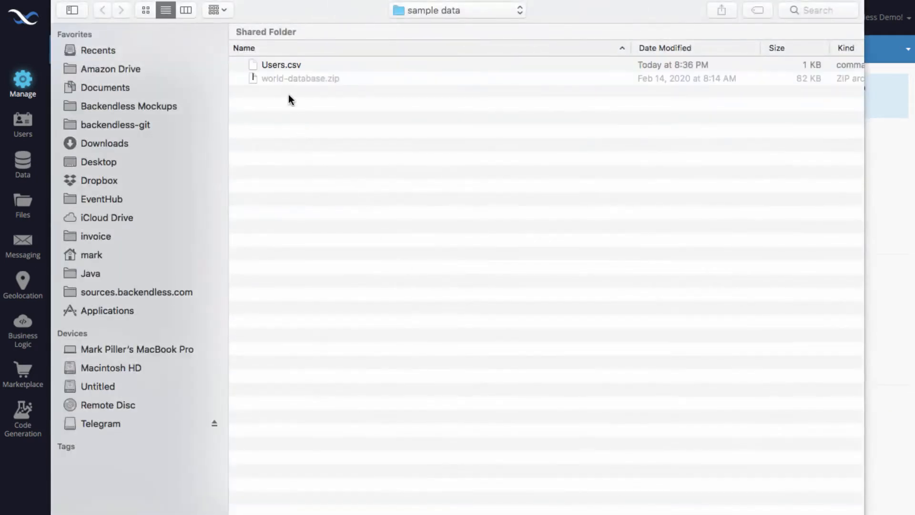
pyautogui.click(282, 65)
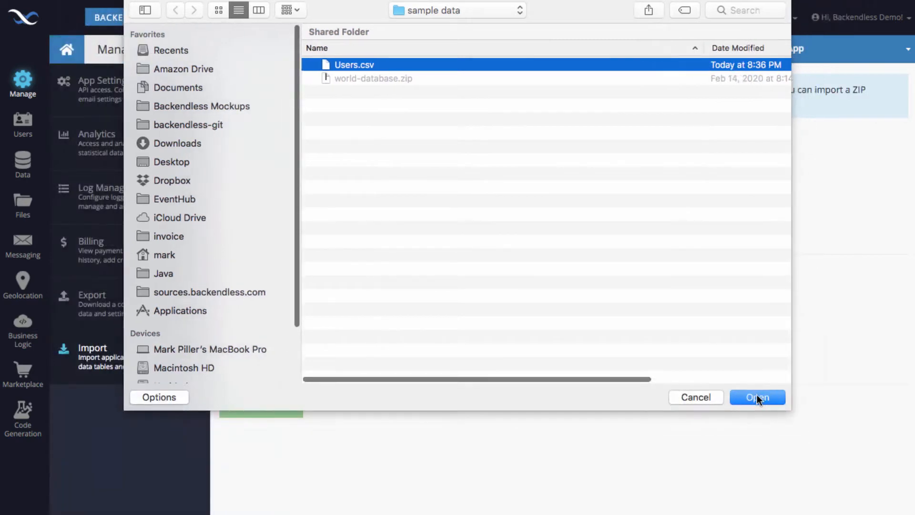
pyautogui.click(757, 397)
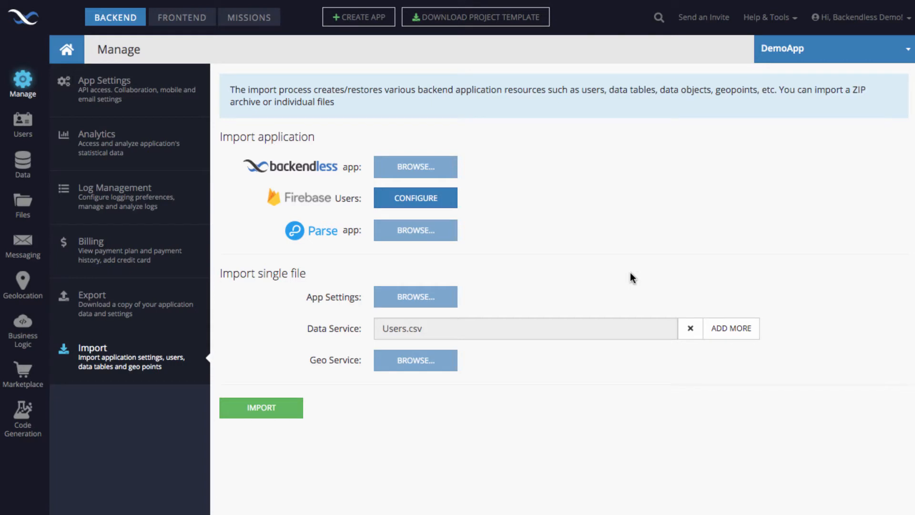
pyautogui.moveTo(348, 355)
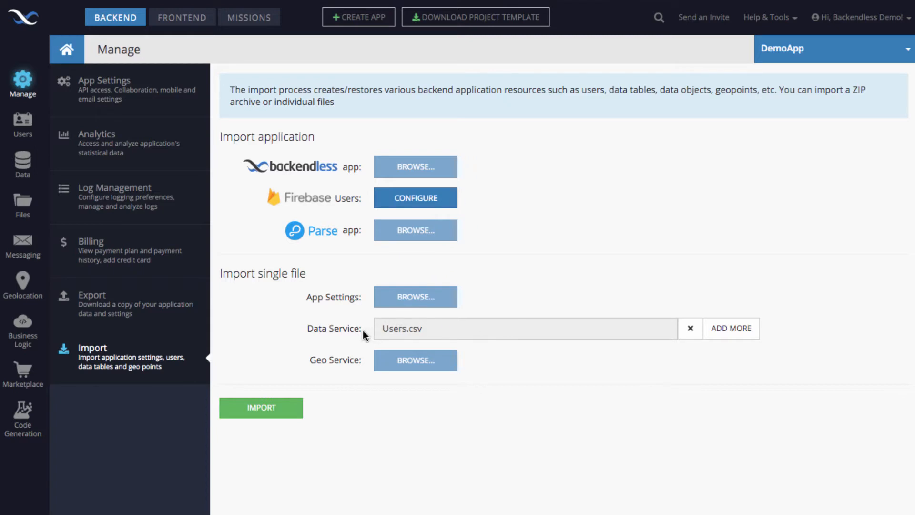
# Step: Import Users.csv, keeping email, name and password as STRING columns, and finalize
pyautogui.click(261, 408)
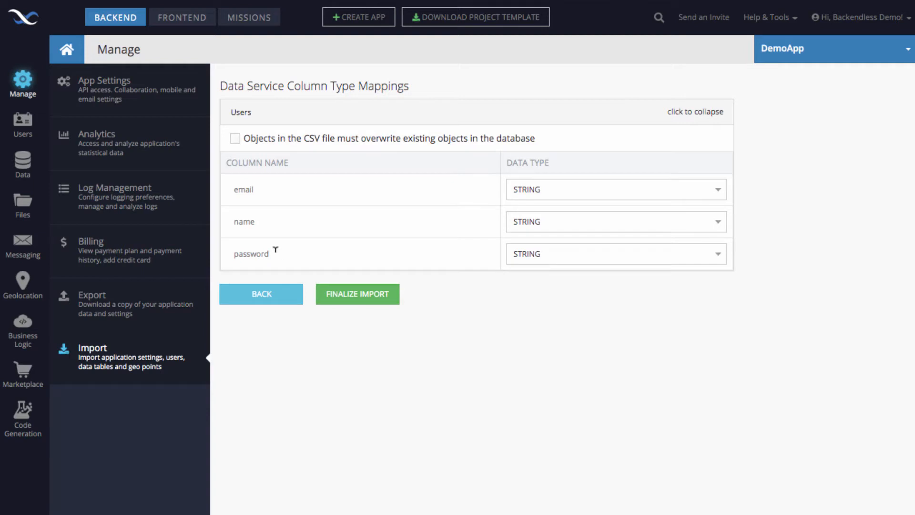
pyautogui.moveTo(337, 250)
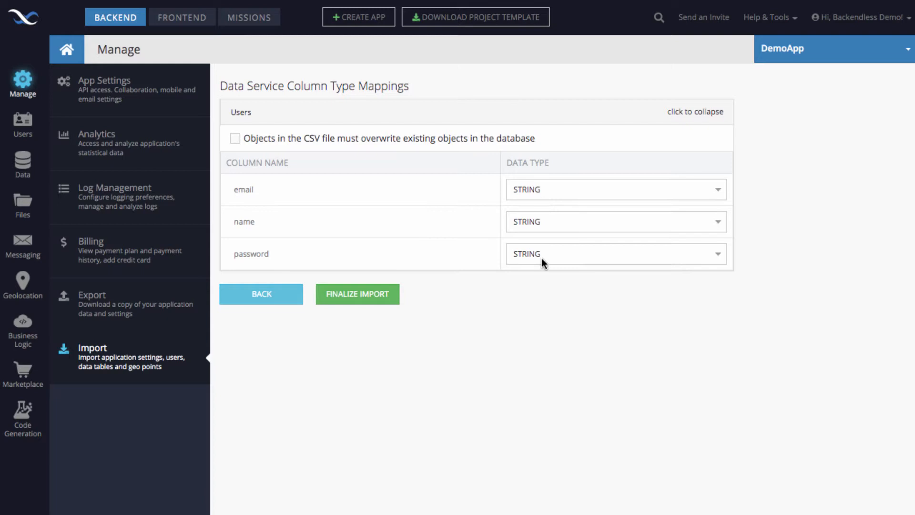
pyautogui.moveTo(491, 309)
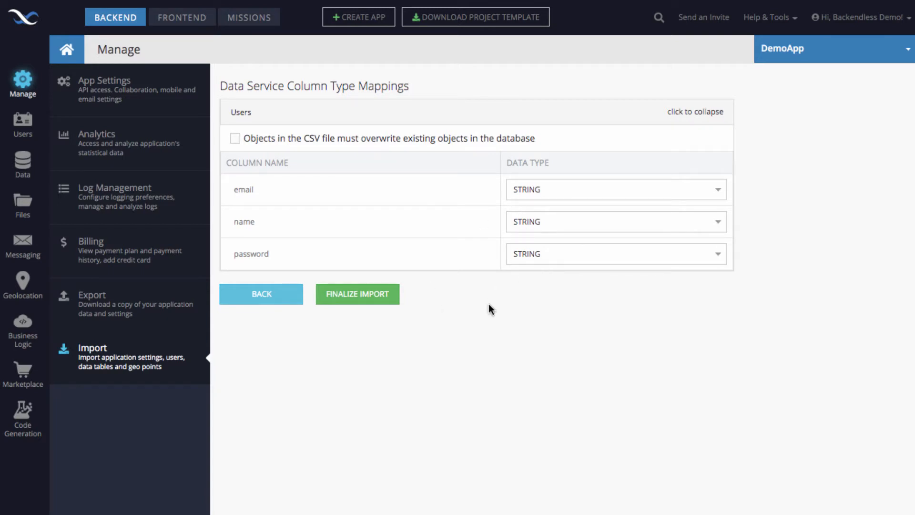
pyautogui.click(357, 293)
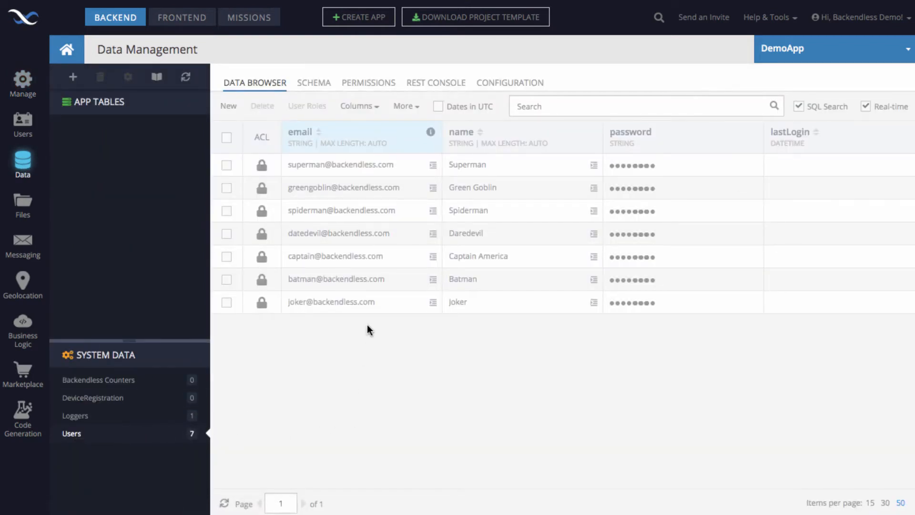
pyautogui.moveTo(385, 397)
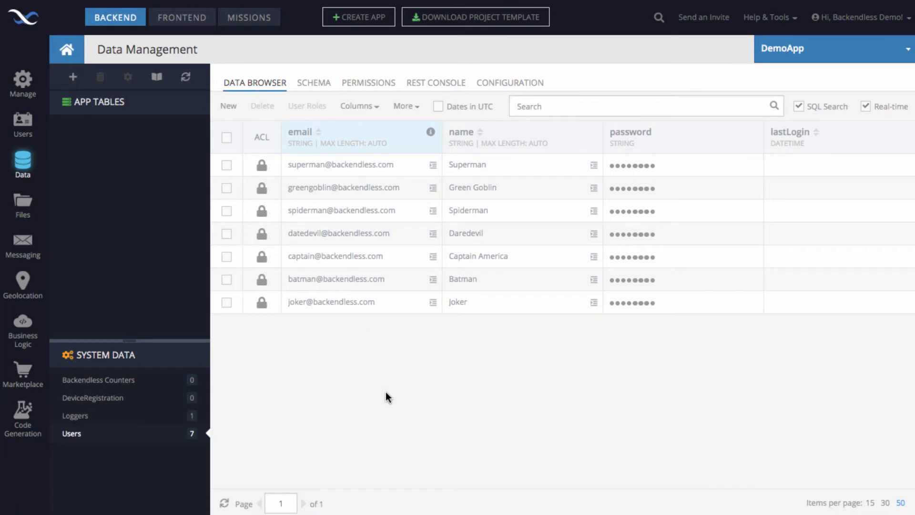
pyautogui.moveTo(547, 354)
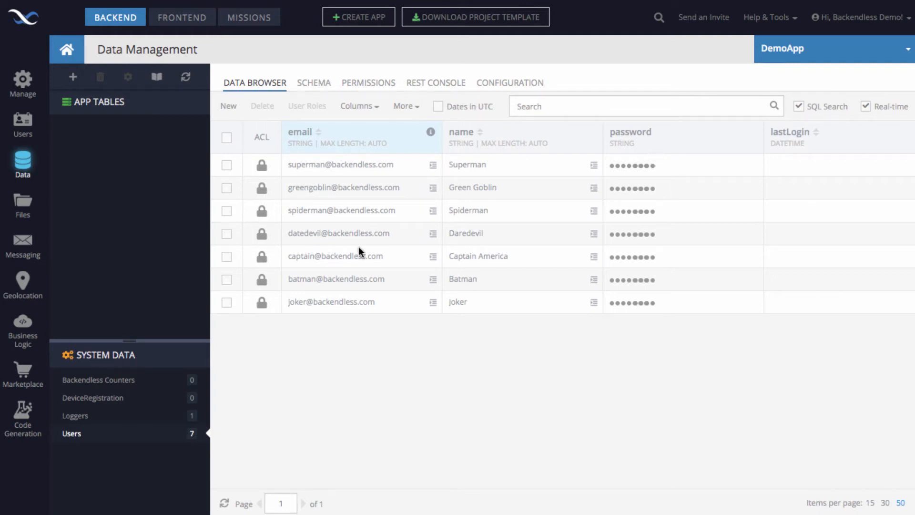
pyautogui.moveTo(404, 290)
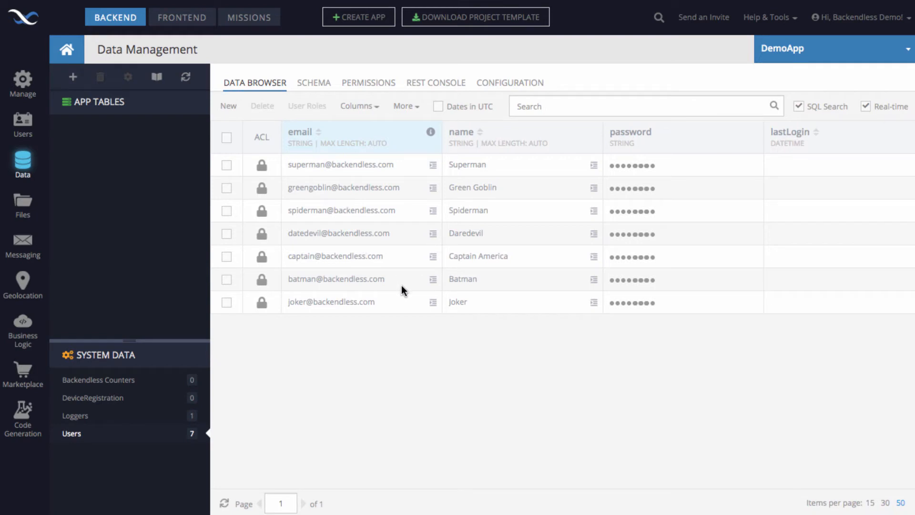
pyautogui.moveTo(484, 229)
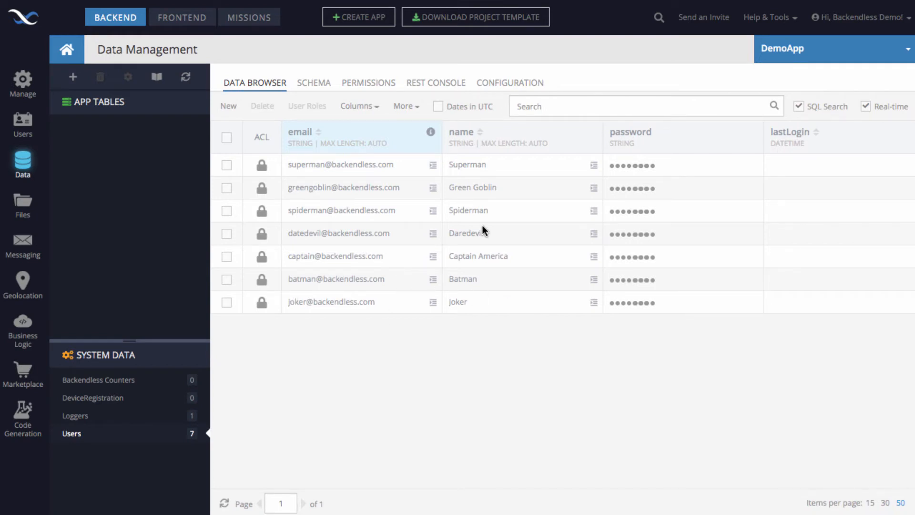
# Step: Switch the Users table view to the REST CONSOLE tab
pyautogui.click(435, 82)
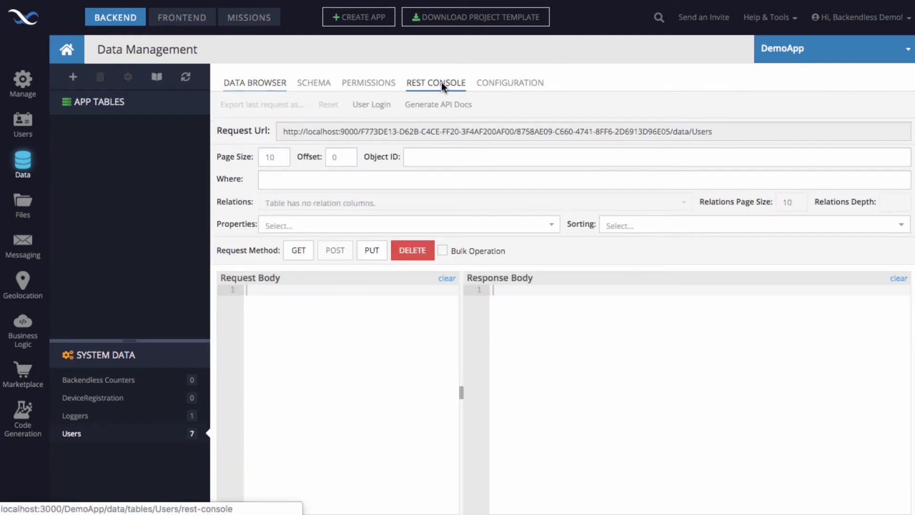
pyautogui.moveTo(372, 104)
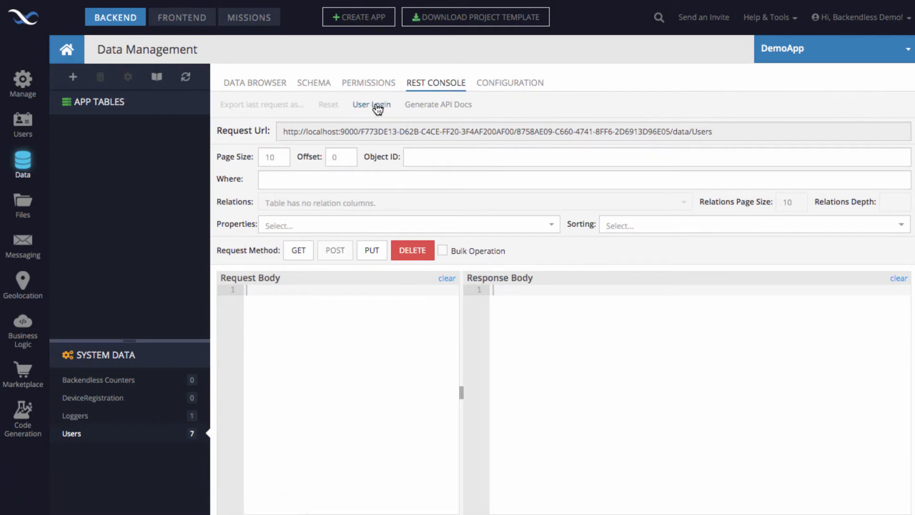
pyautogui.click(372, 105)
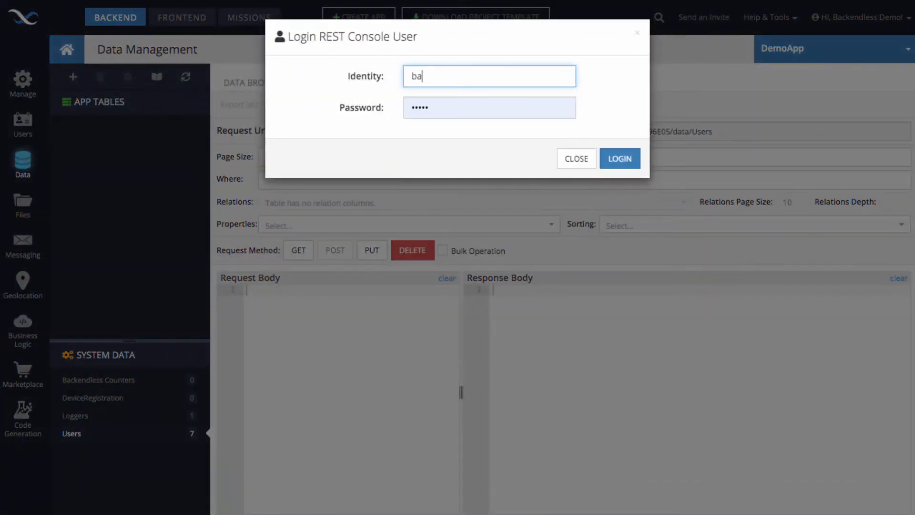
pyautogui.write('tman@bad')
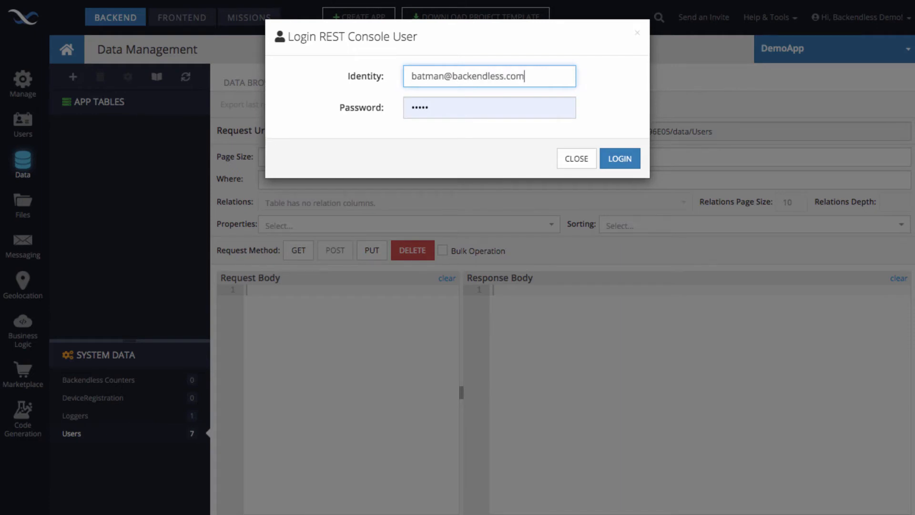
pyautogui.click(489, 107)
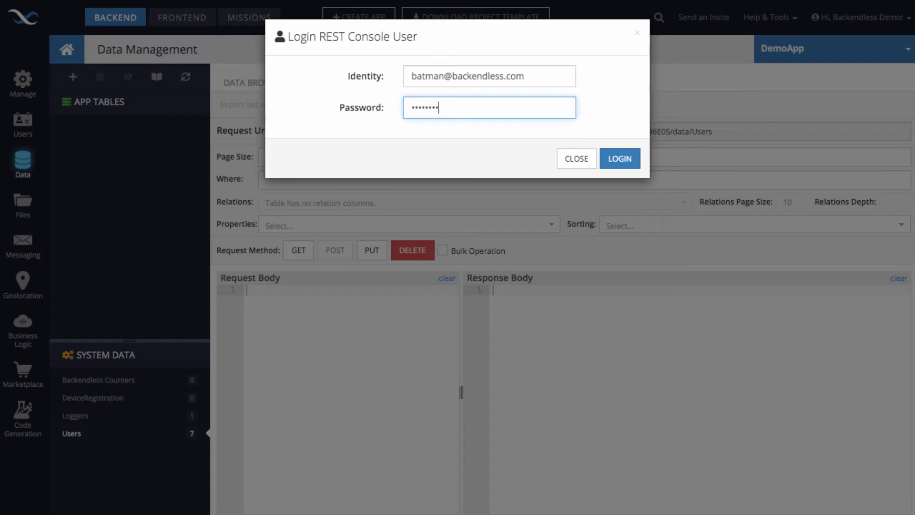
pyautogui.click(619, 158)
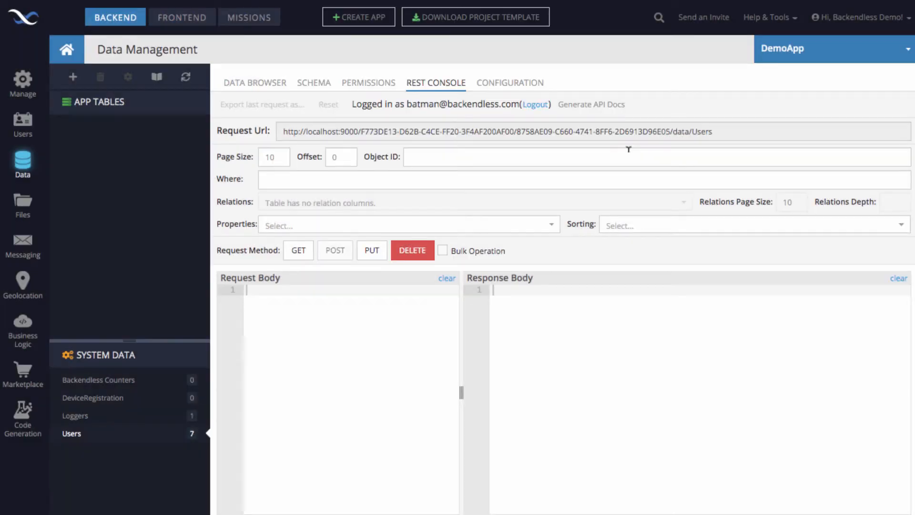
pyautogui.moveTo(463, 117)
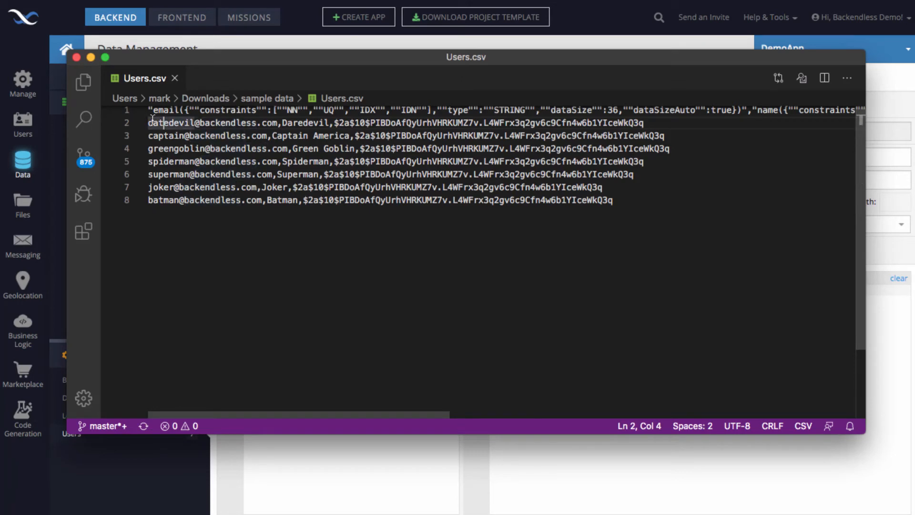
# Step: Select the shared bcrypt password hash and a header column fragment in Users.csv
pyautogui.moveTo(147, 122); pyautogui.dragTo(278, 122)
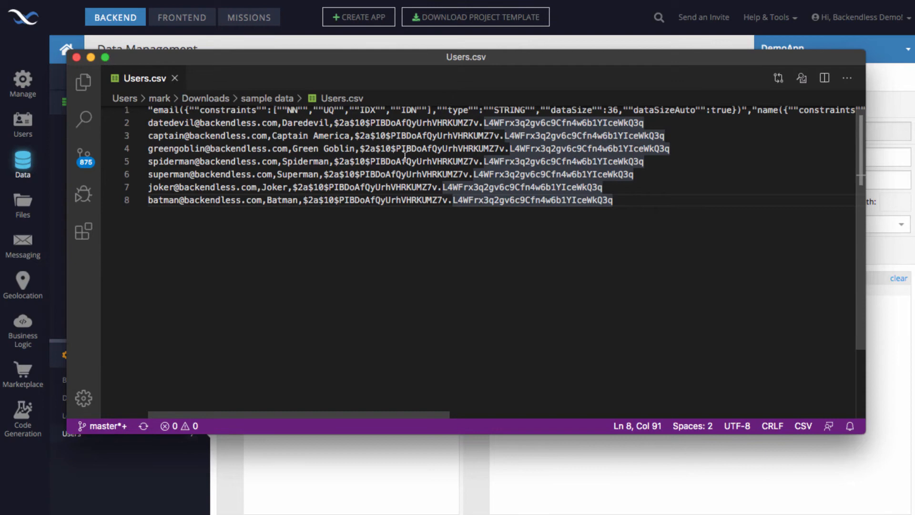
pyautogui.moveTo(329, 236)
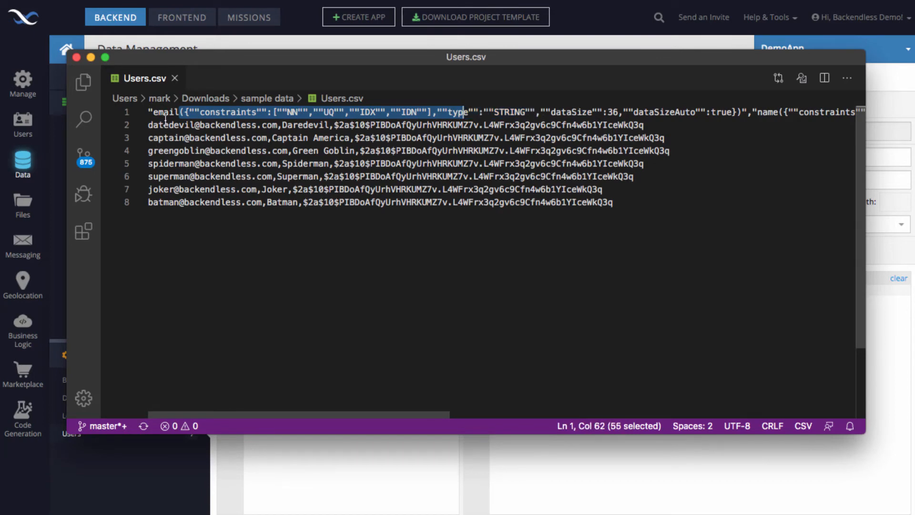
pyautogui.doubleClick(165, 111)
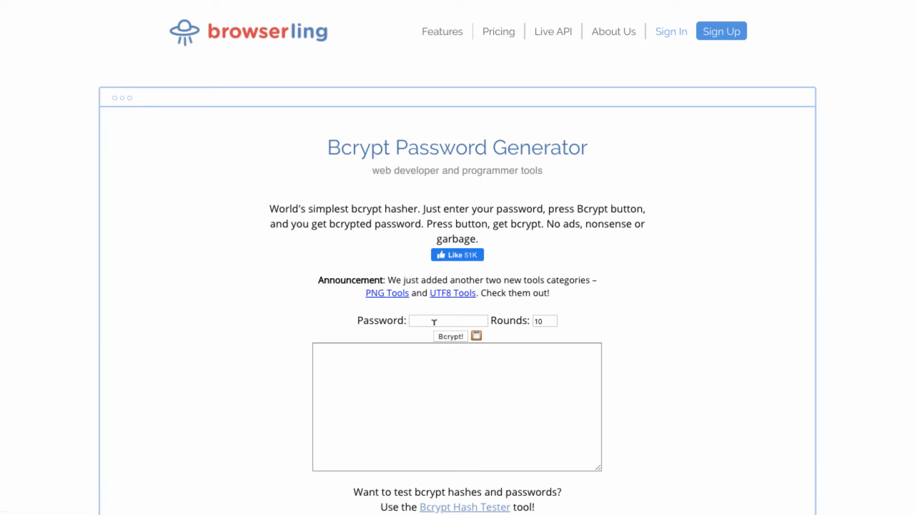
pyautogui.write('pass')
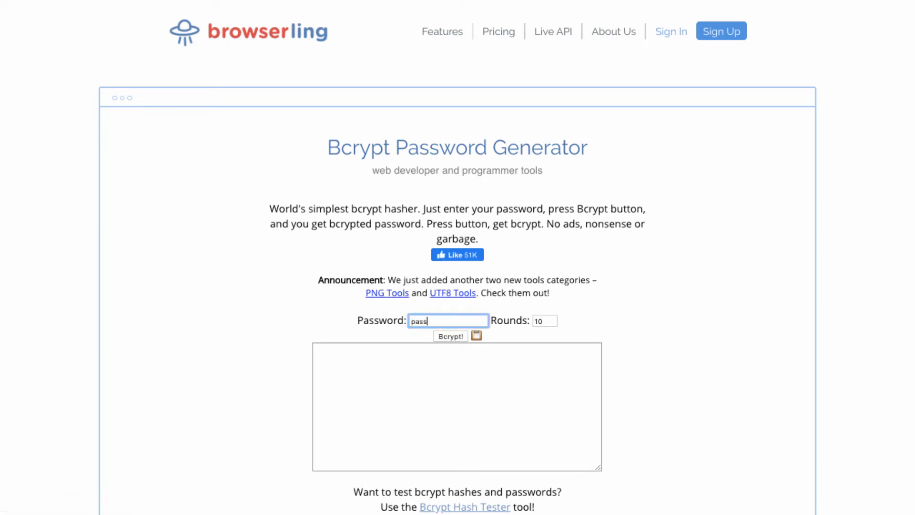
pyautogui.write('word')
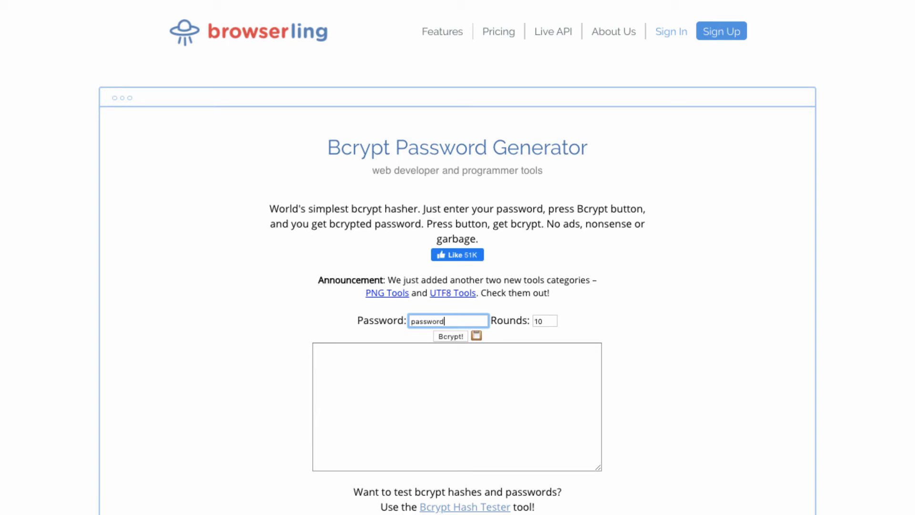
pyautogui.click(451, 336)
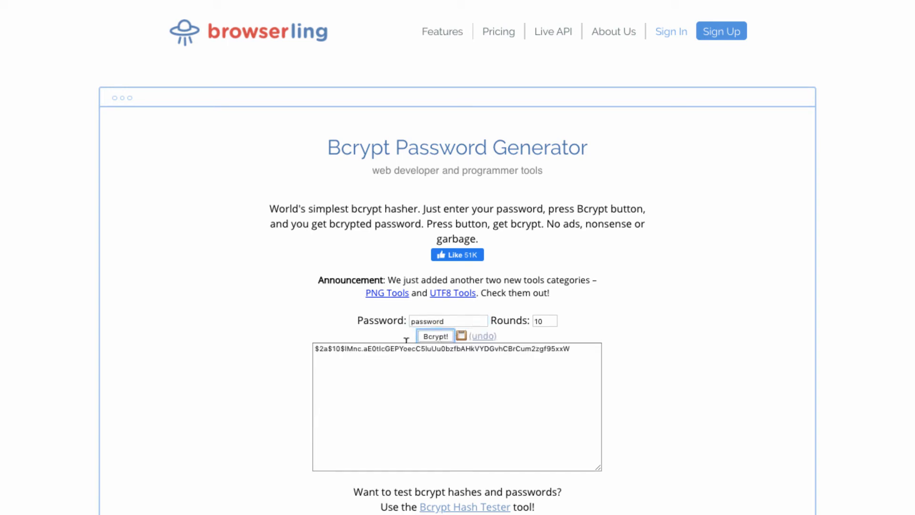
pyautogui.click(462, 335)
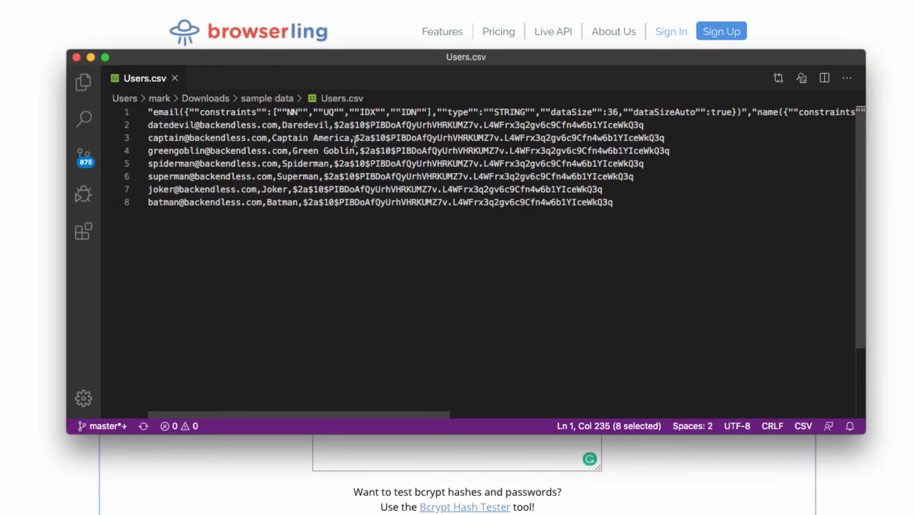
pyautogui.moveTo(684, 184)
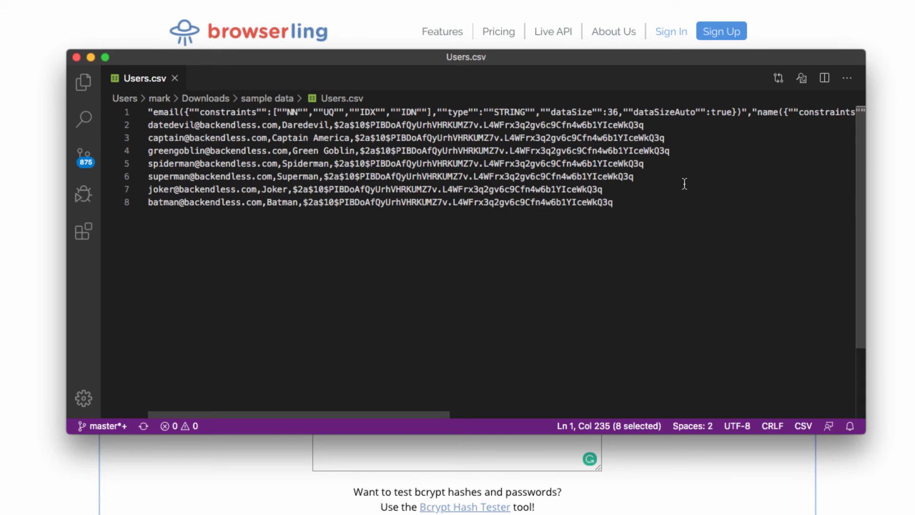
pyautogui.moveTo(434, 127)
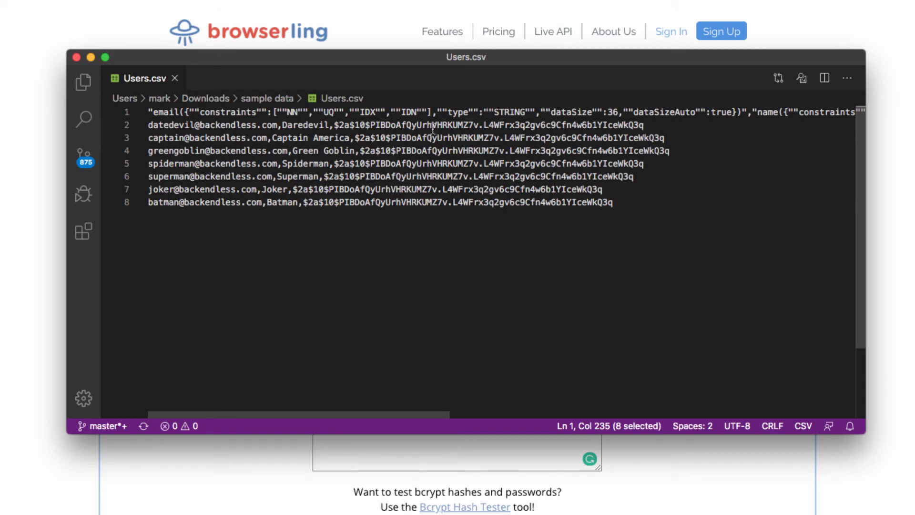
pyautogui.moveTo(635, 140)
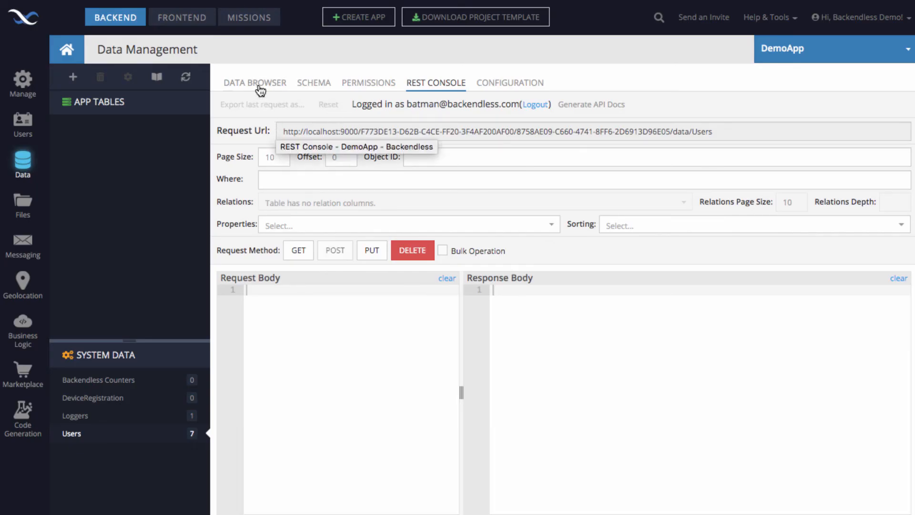
# Step: Switch to the DATA BROWSER tab to see Batman's lastLogin value
pyautogui.click(255, 82)
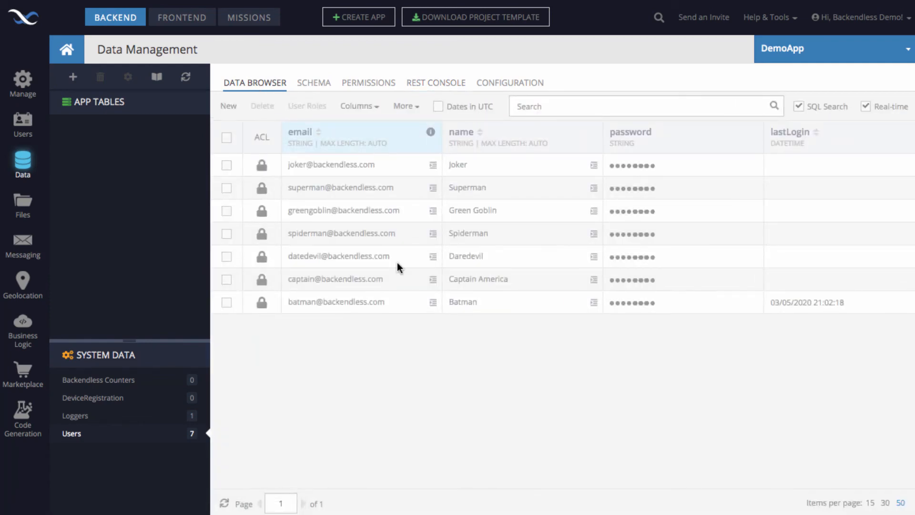